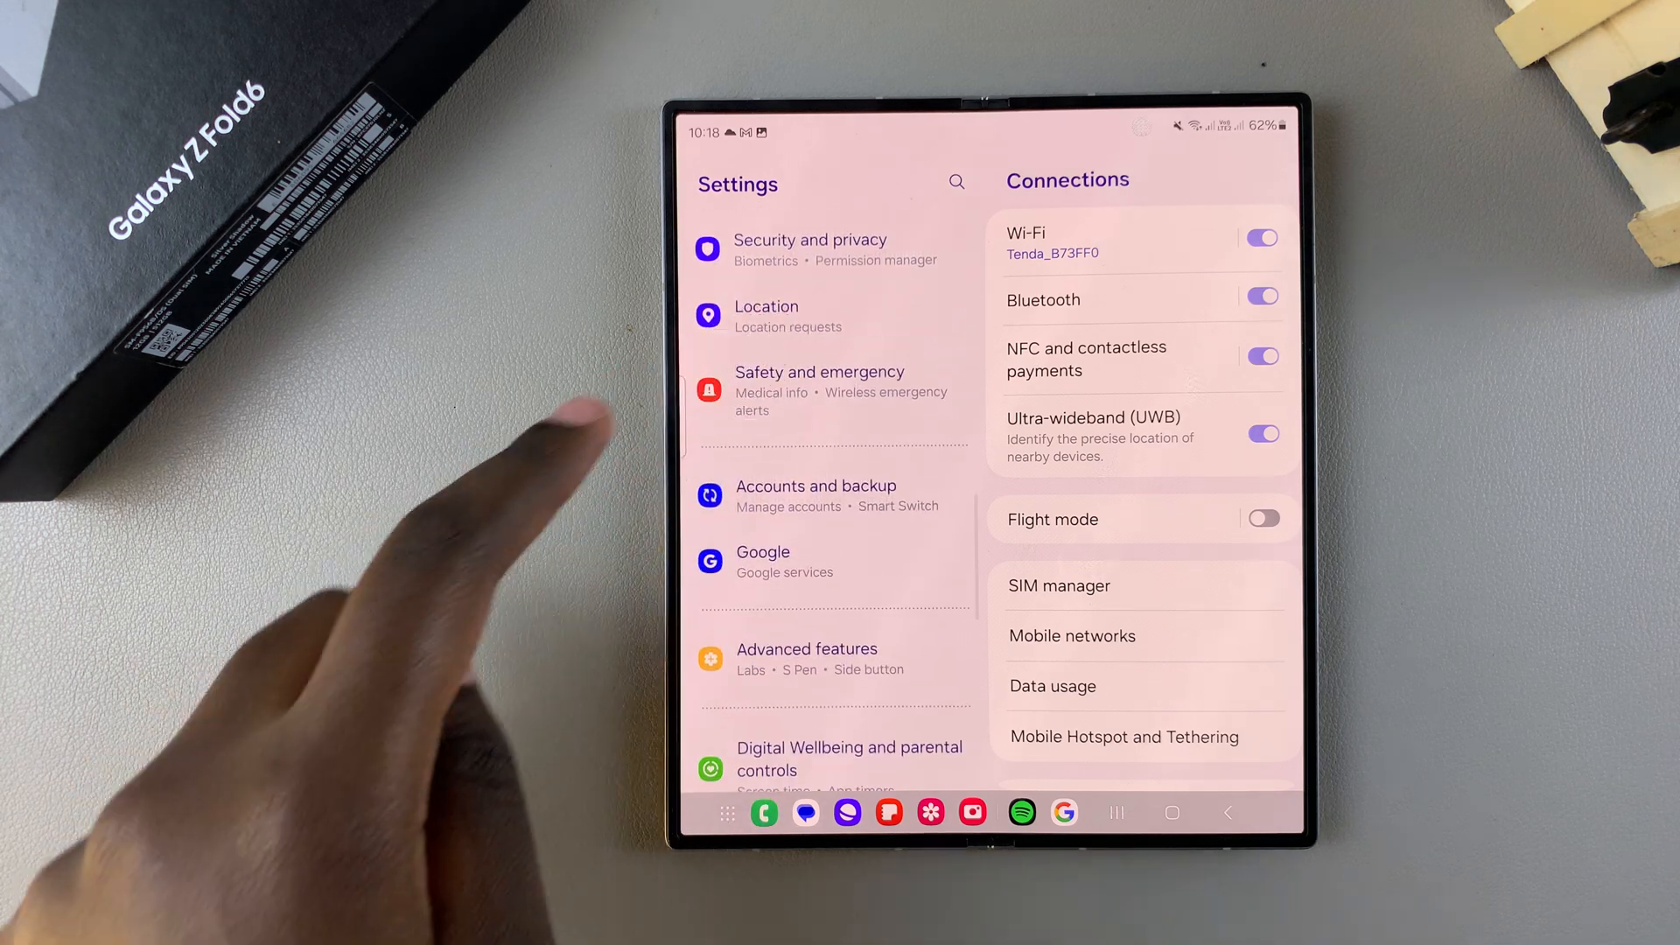
- Bring up the Accounts and backup page from the Settings list
click(815, 495)
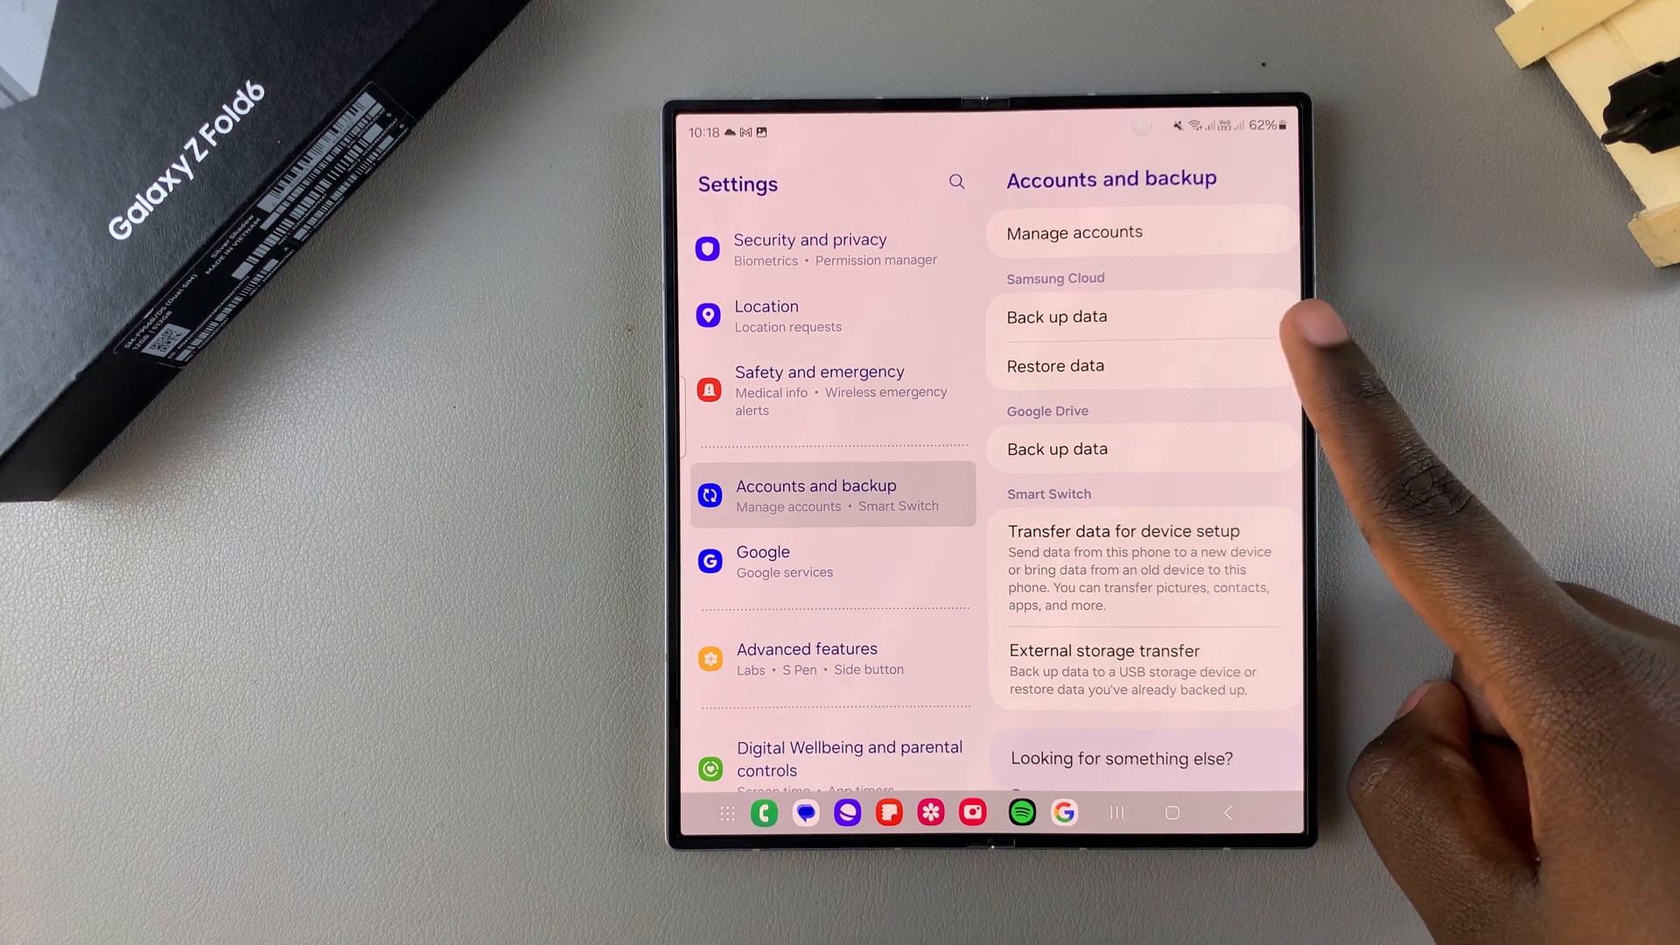
mouse_move(1338, 515)
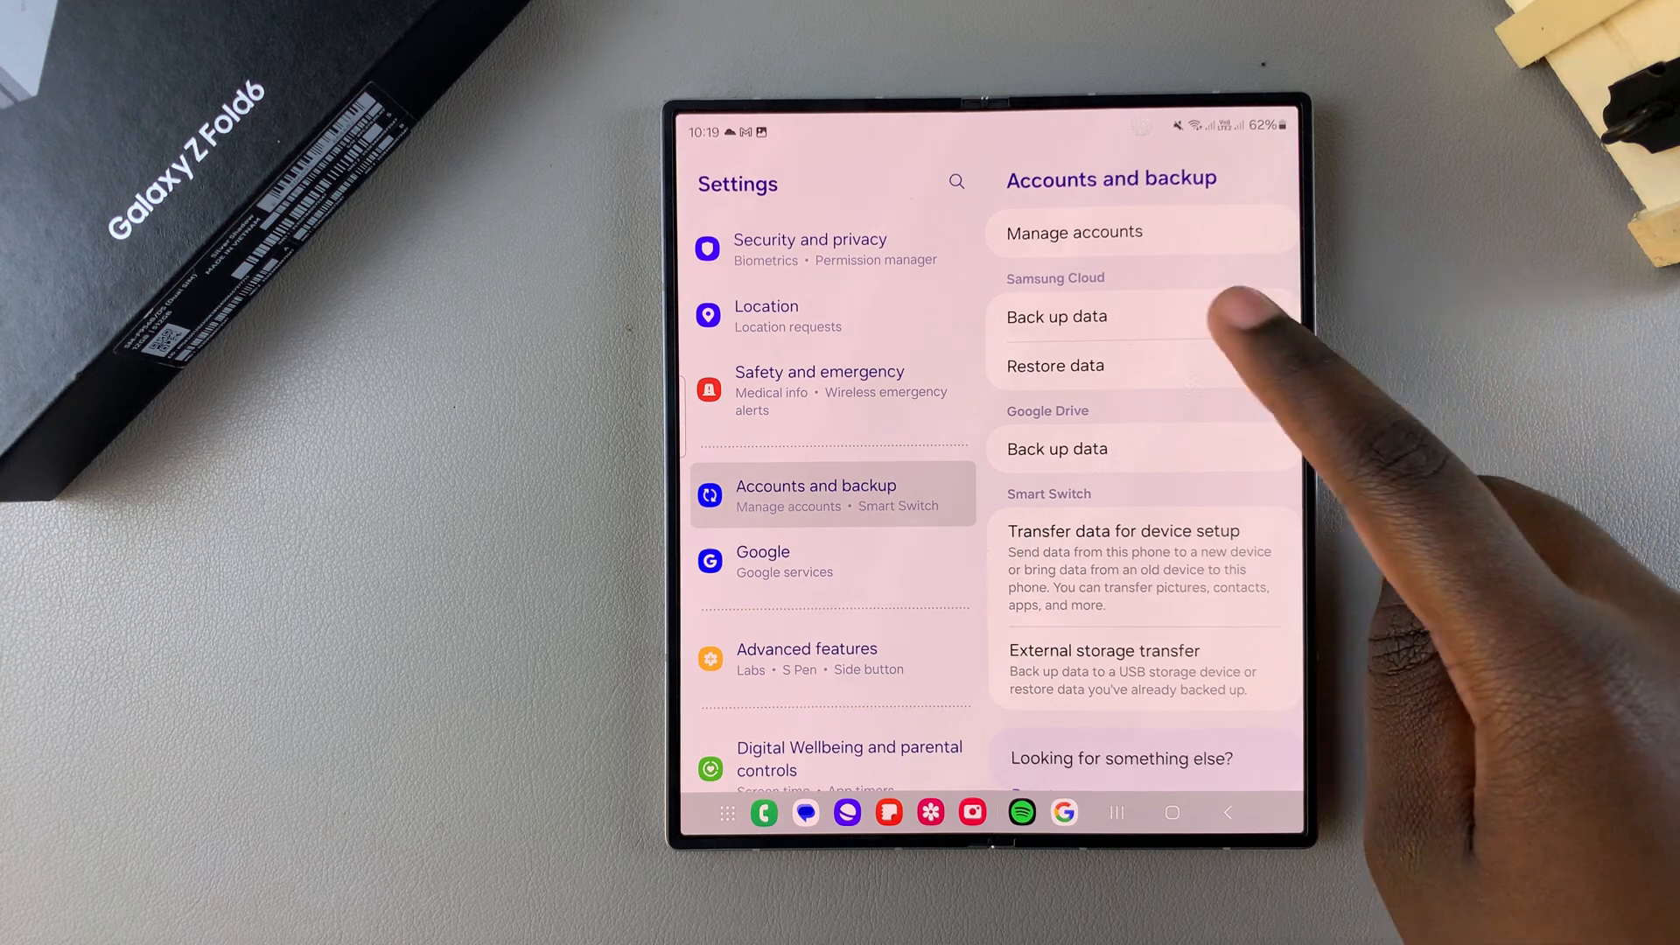
click(1057, 316)
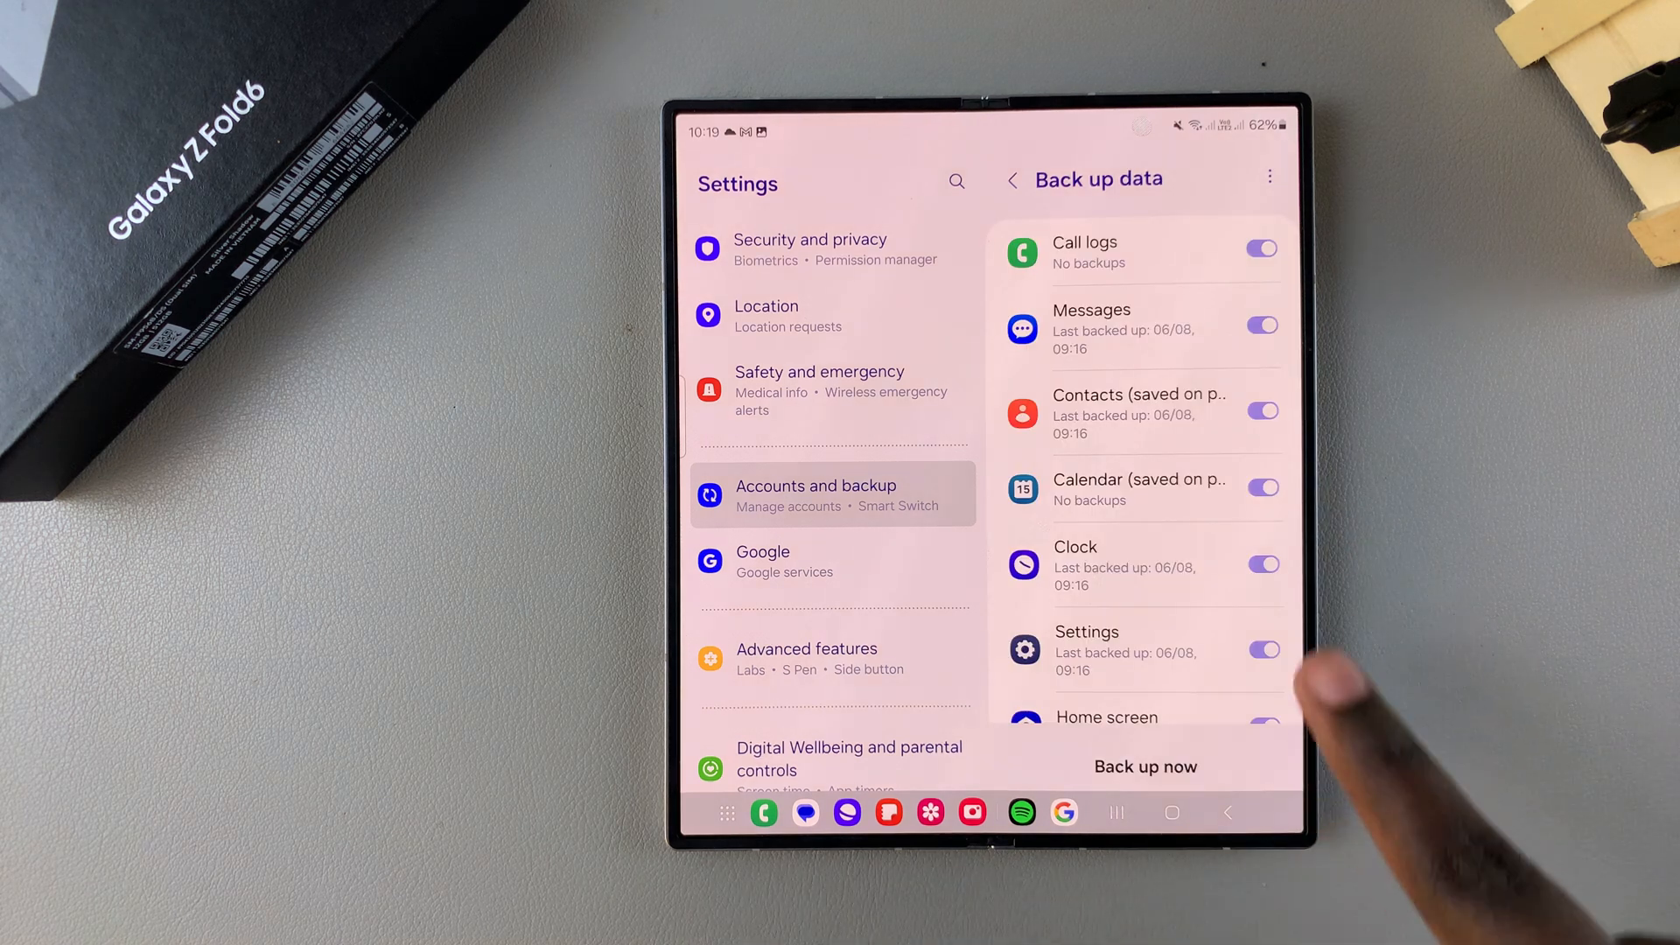
scroll(up, 3)
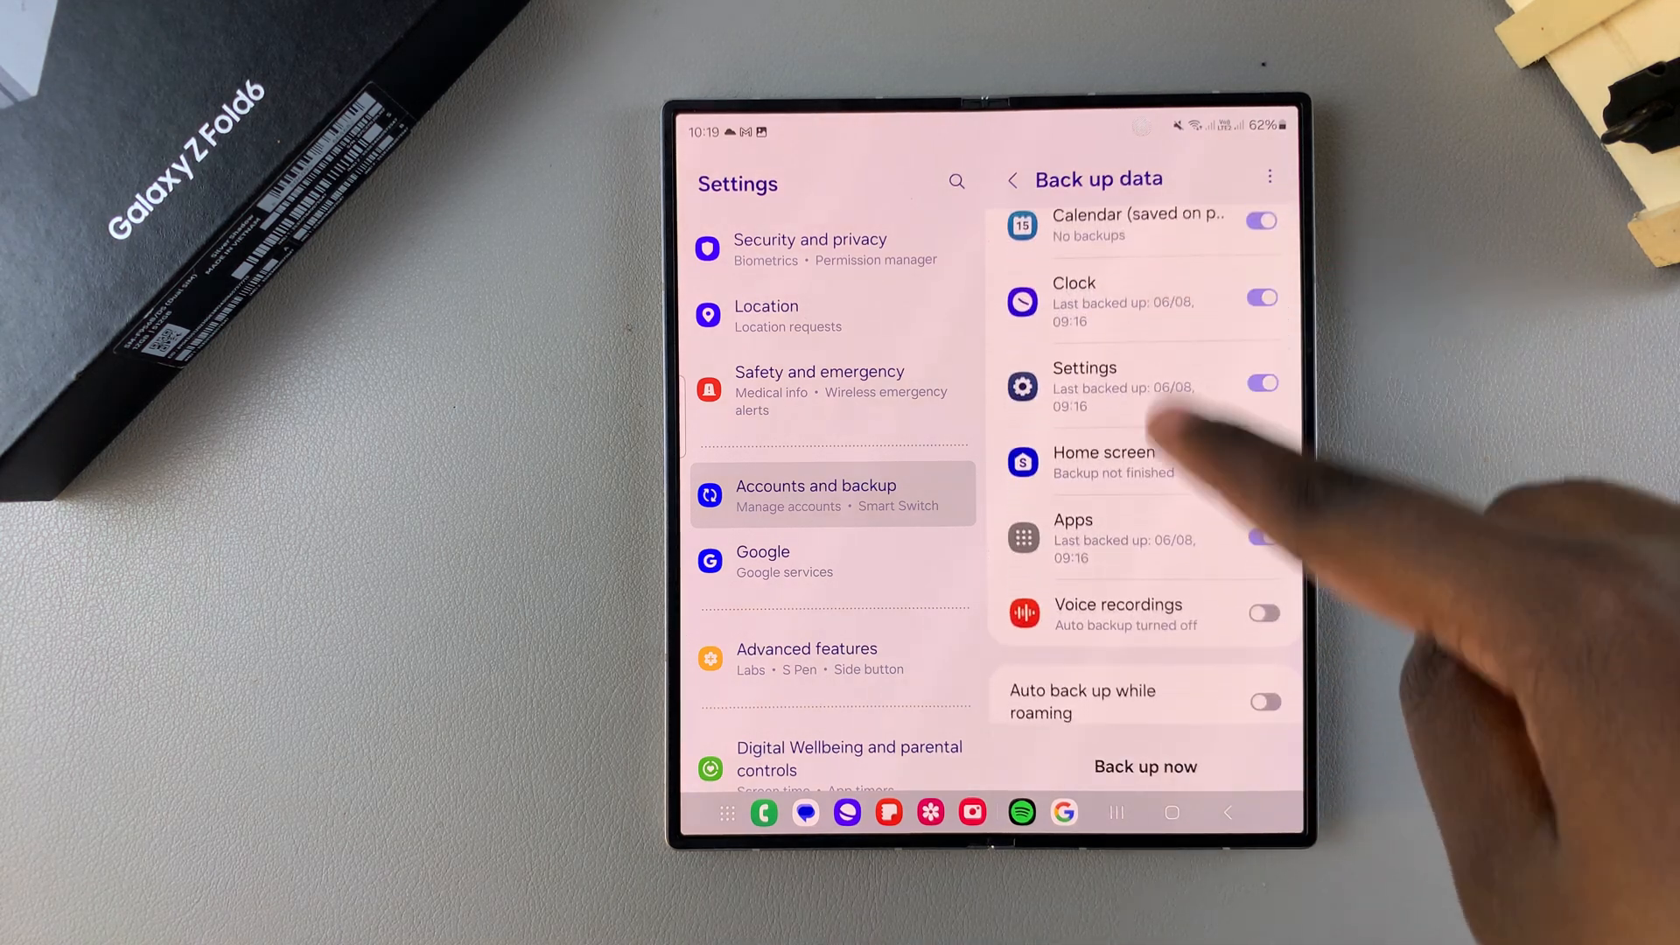
scroll(down, 3)
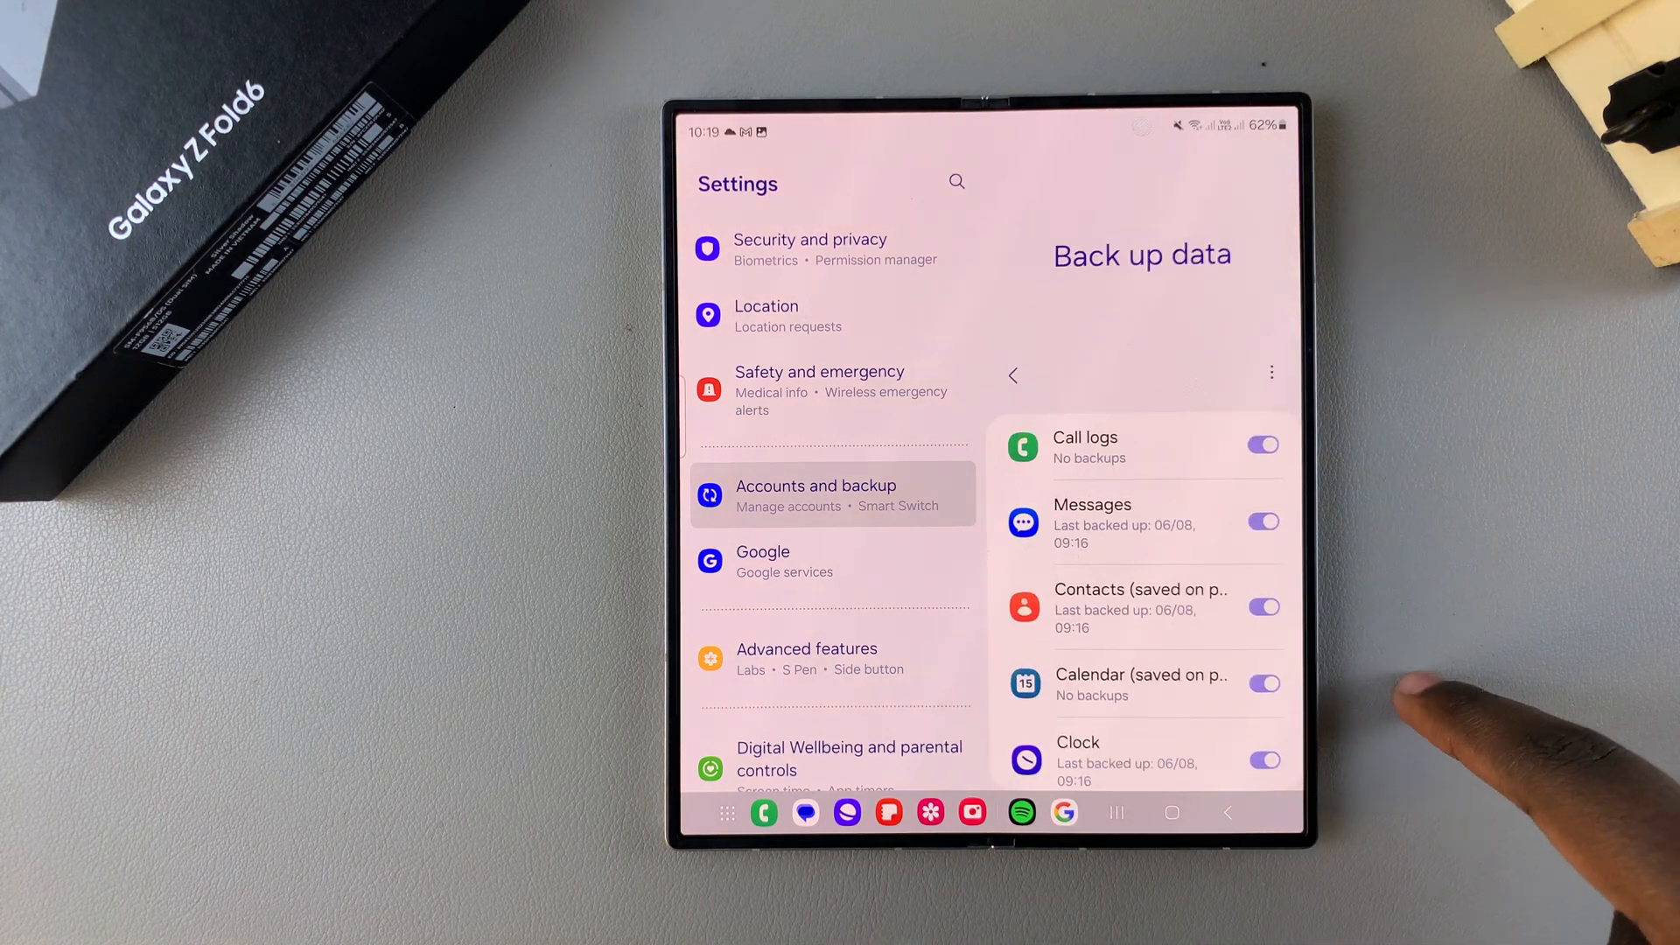
scroll(up, 3)
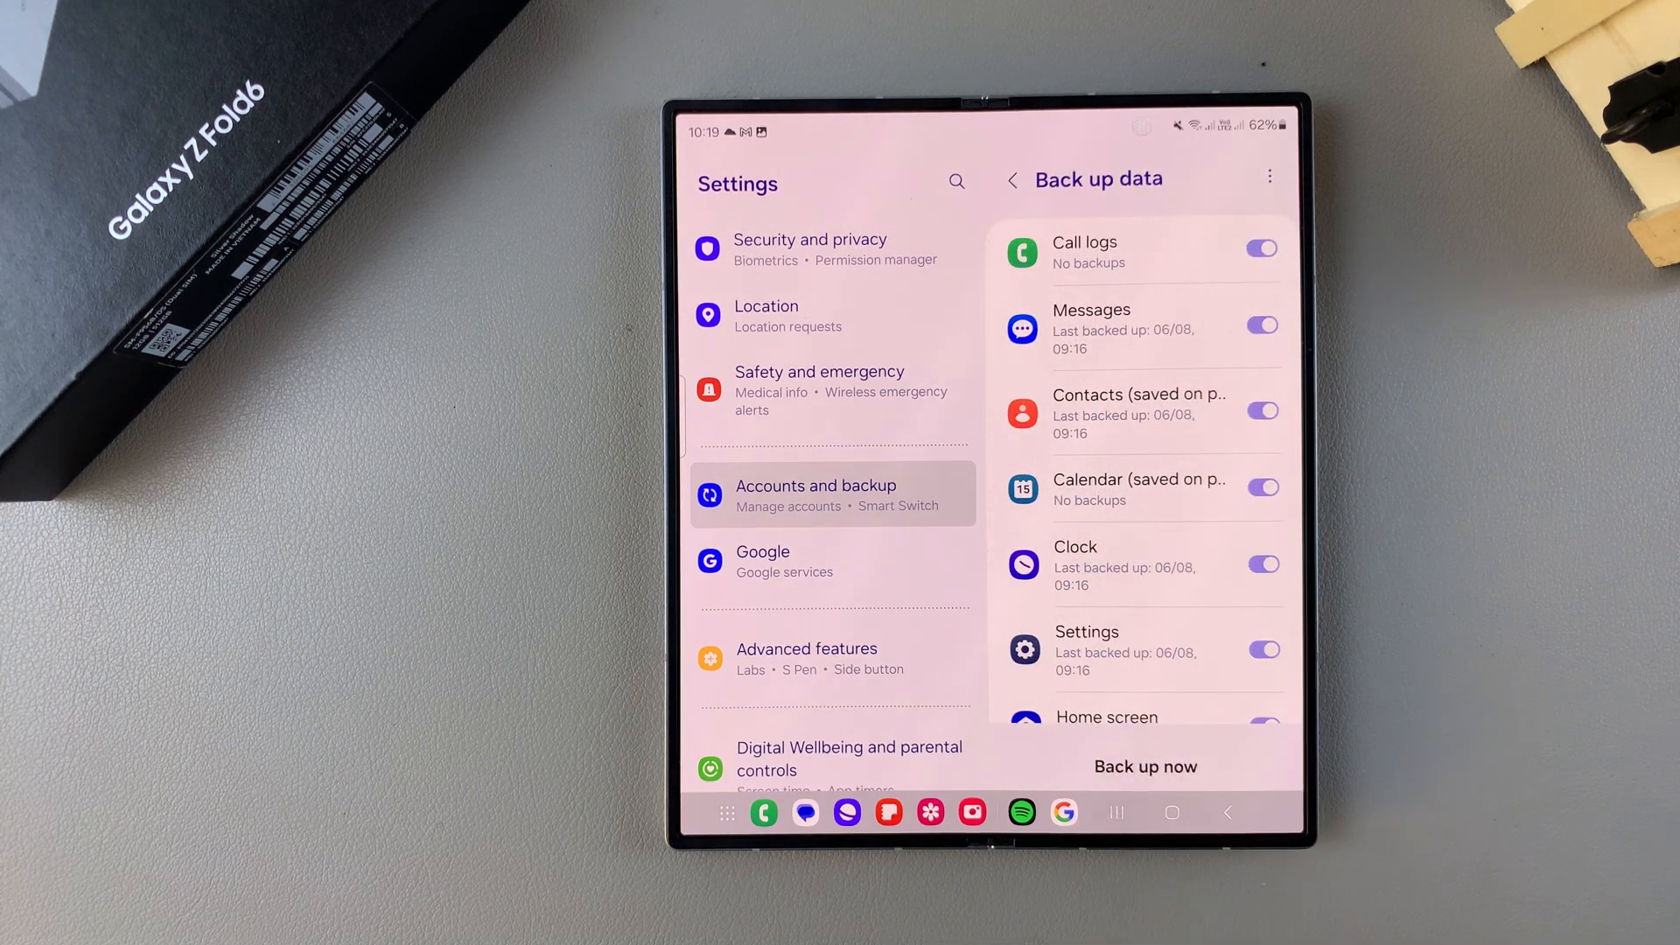
scroll(down, 3)
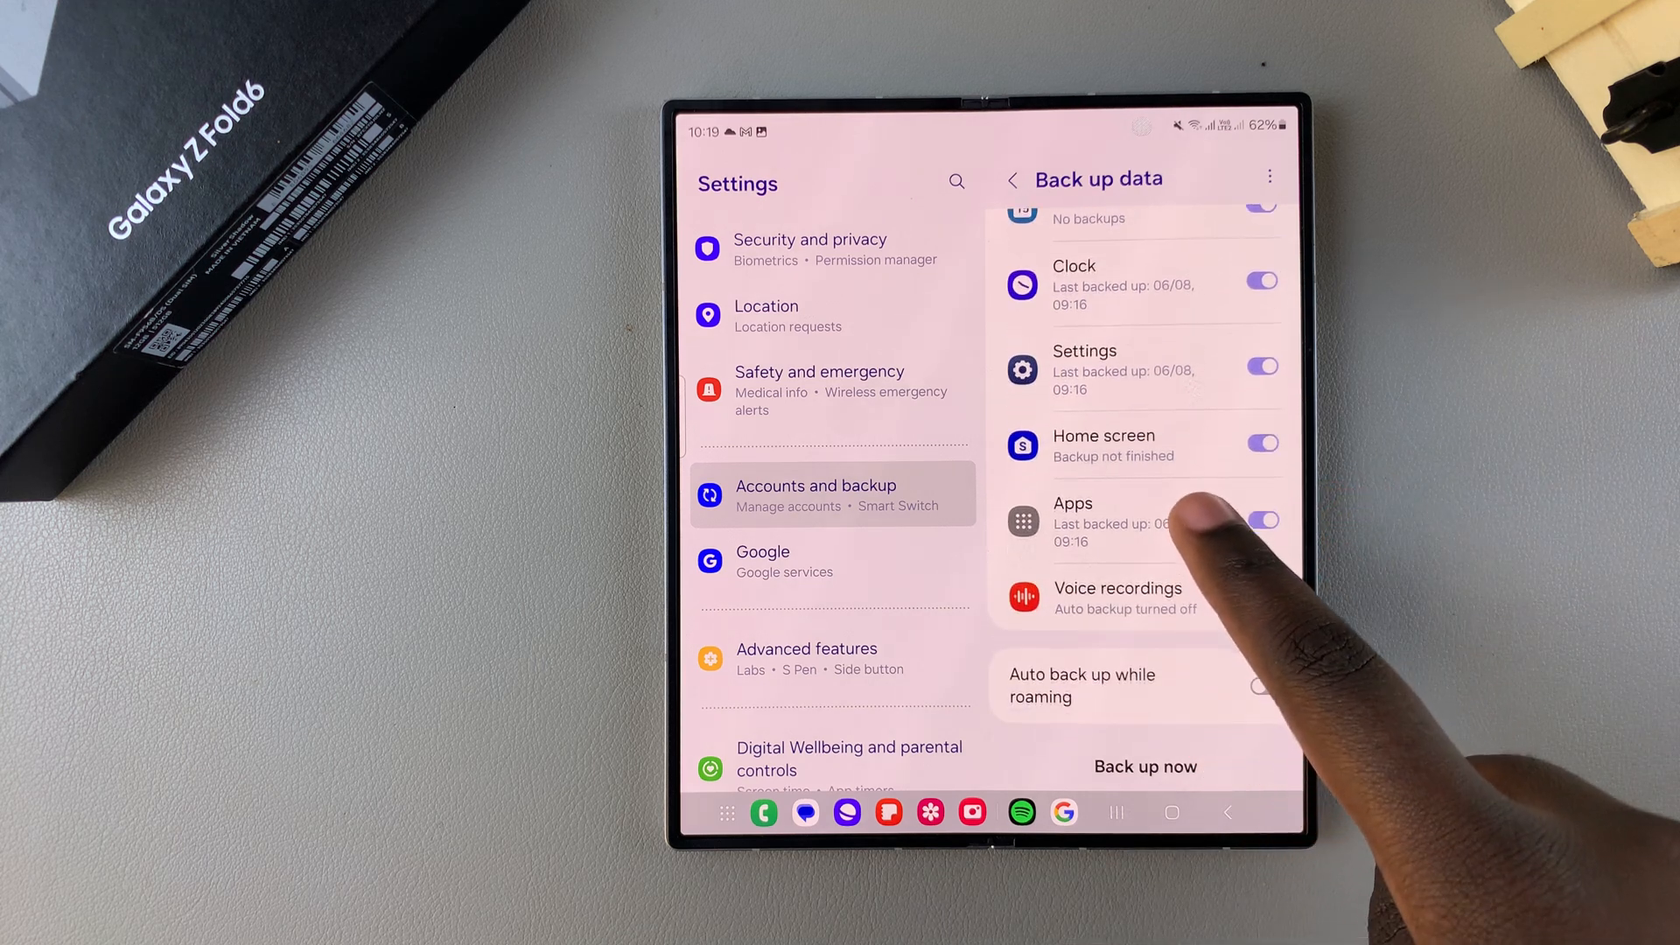
scroll(up, 3)
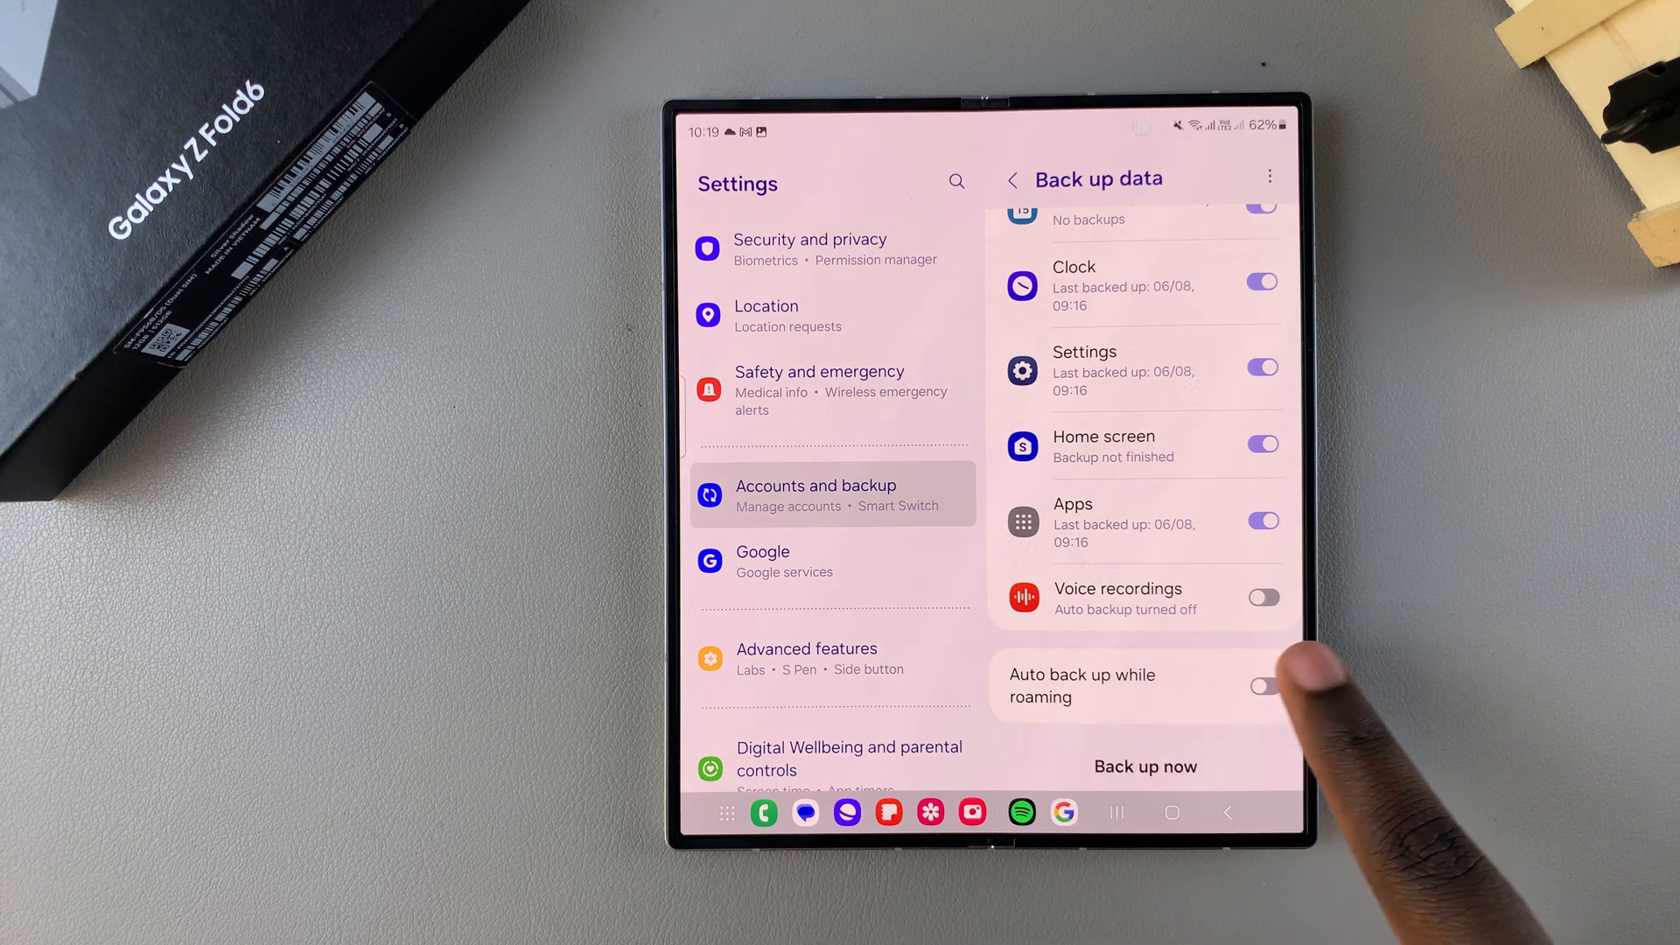
click(1261, 596)
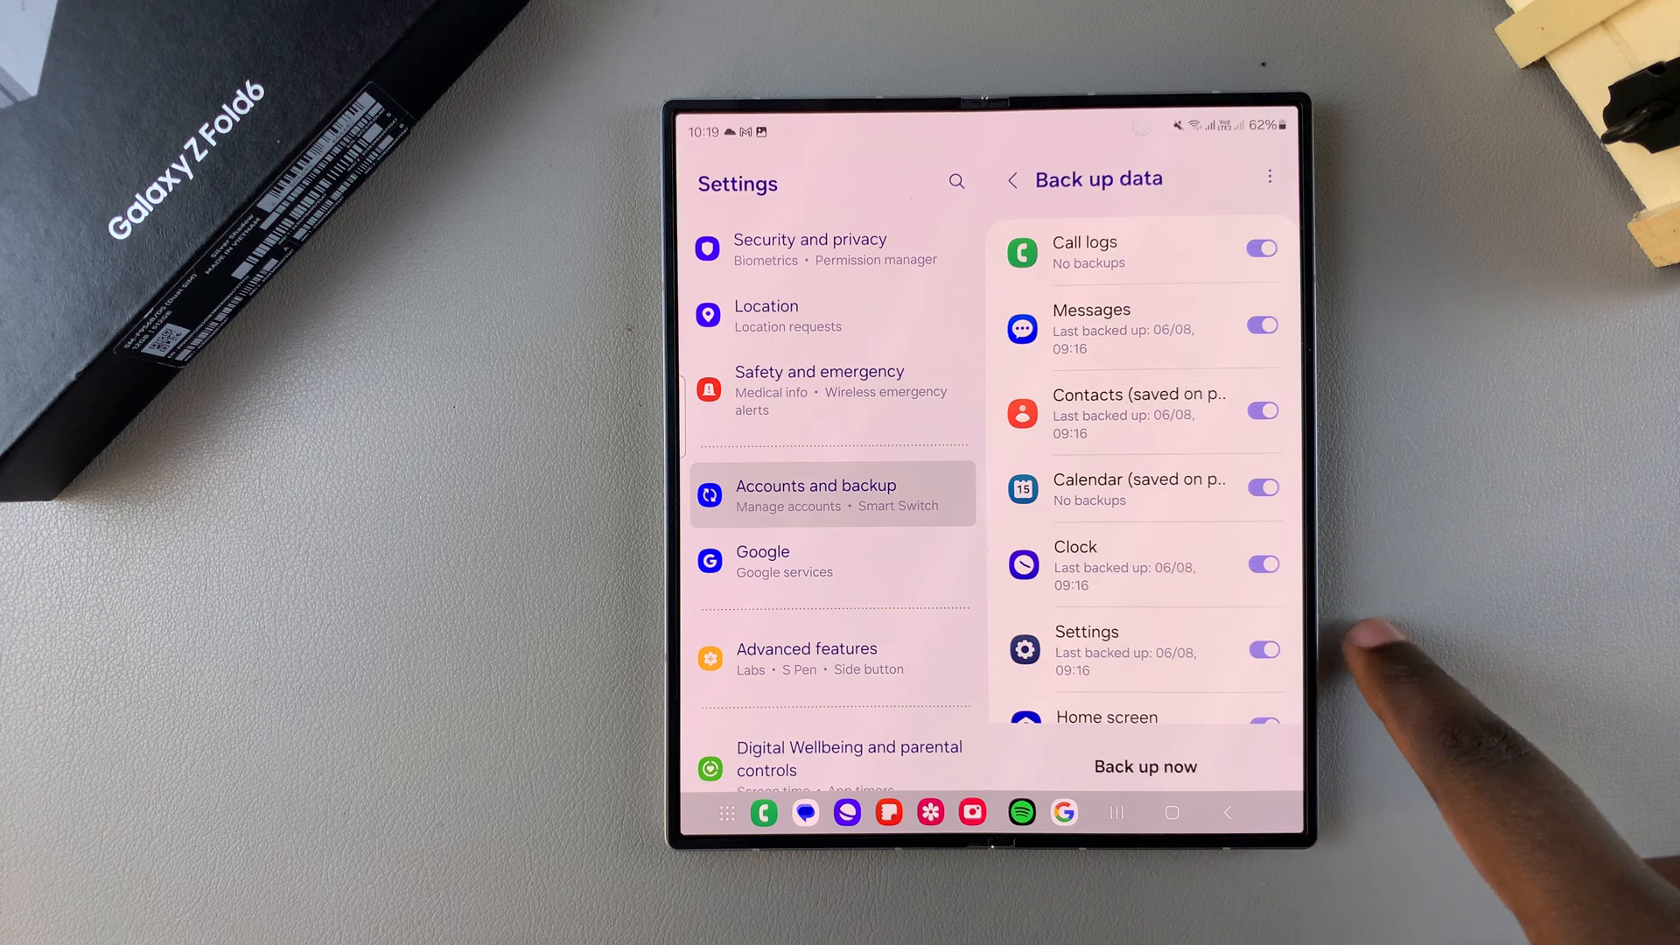
click(1262, 489)
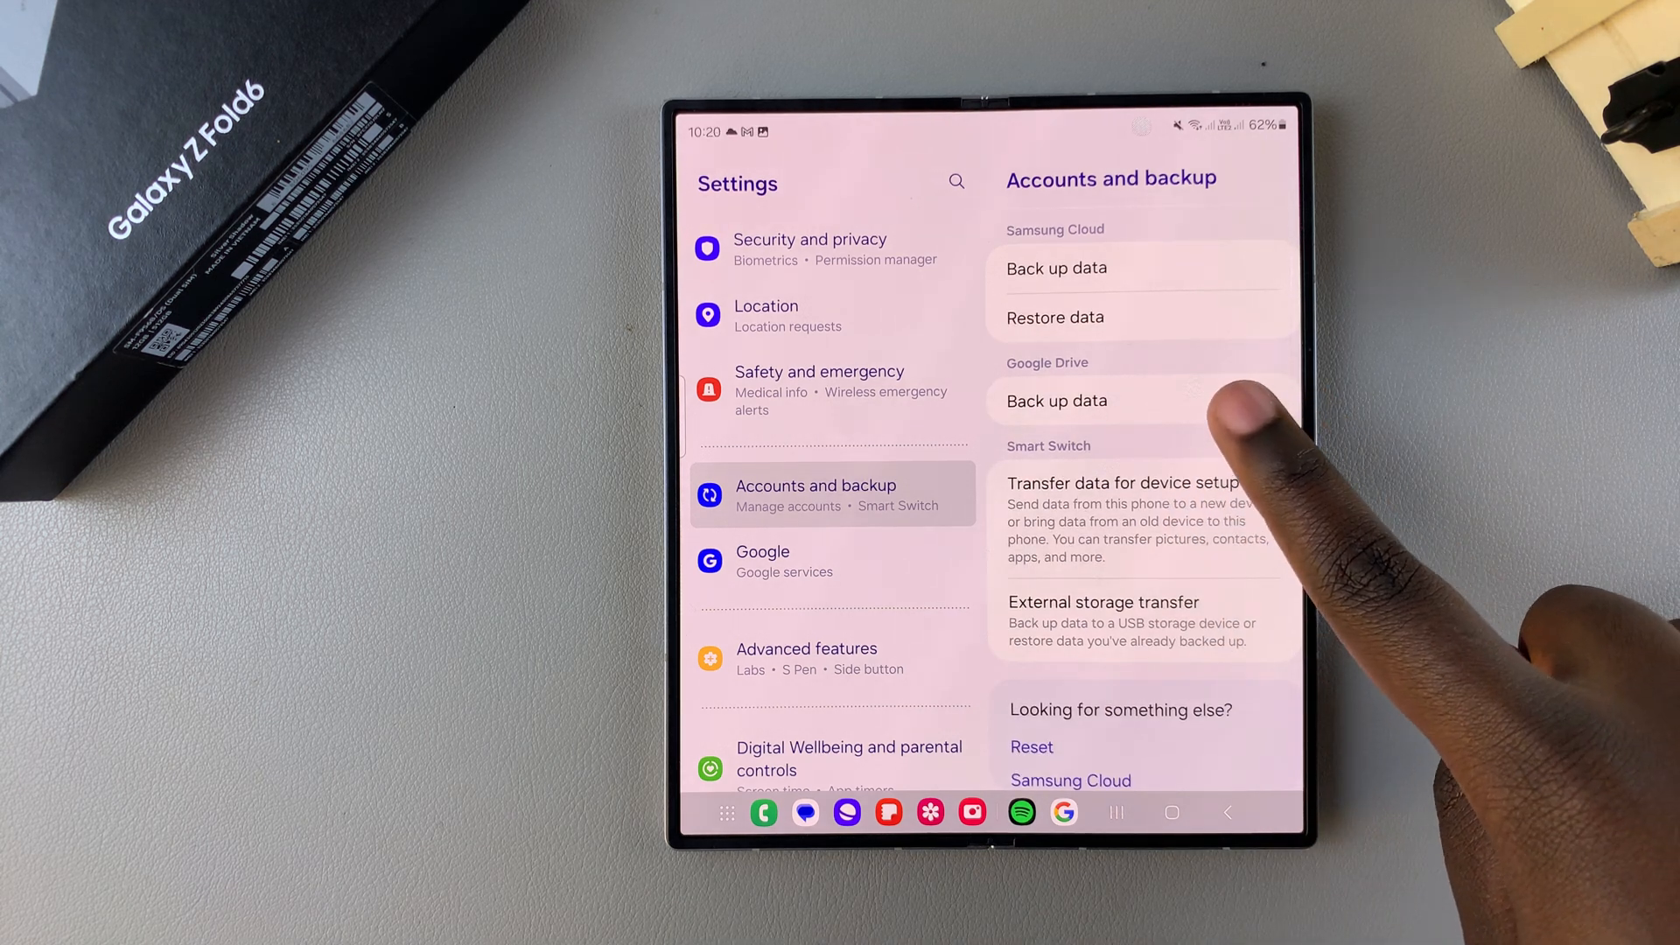
- Review the Google Drive Back up data categories, then return to the home screen
click(1056, 399)
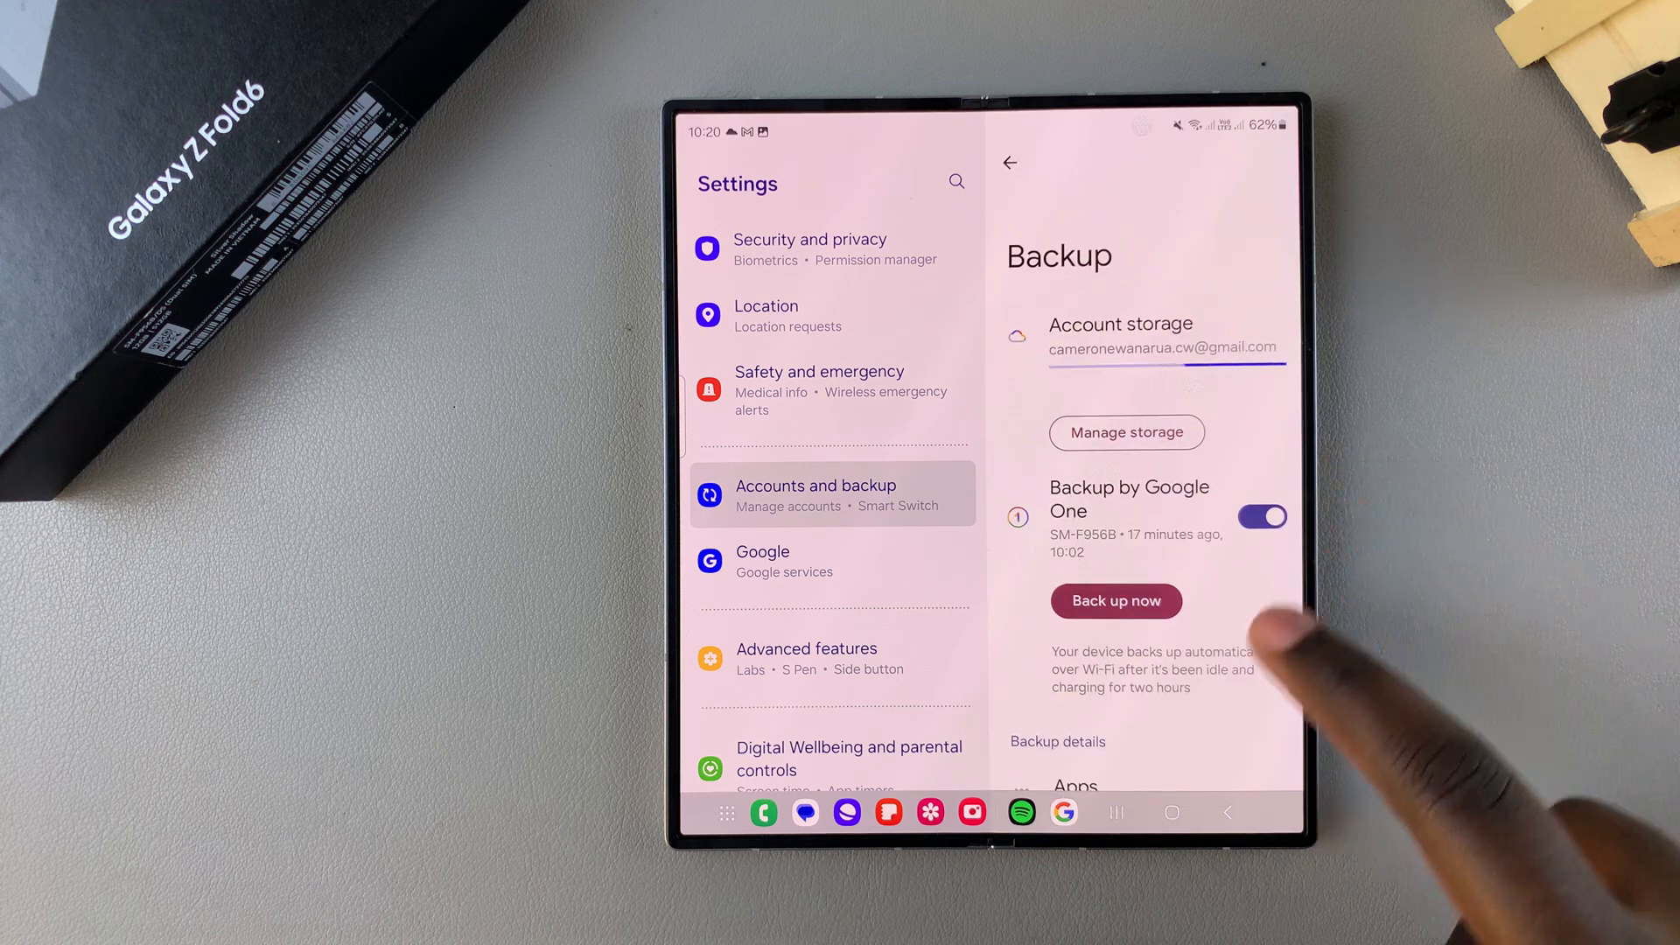
scroll(up, 3)
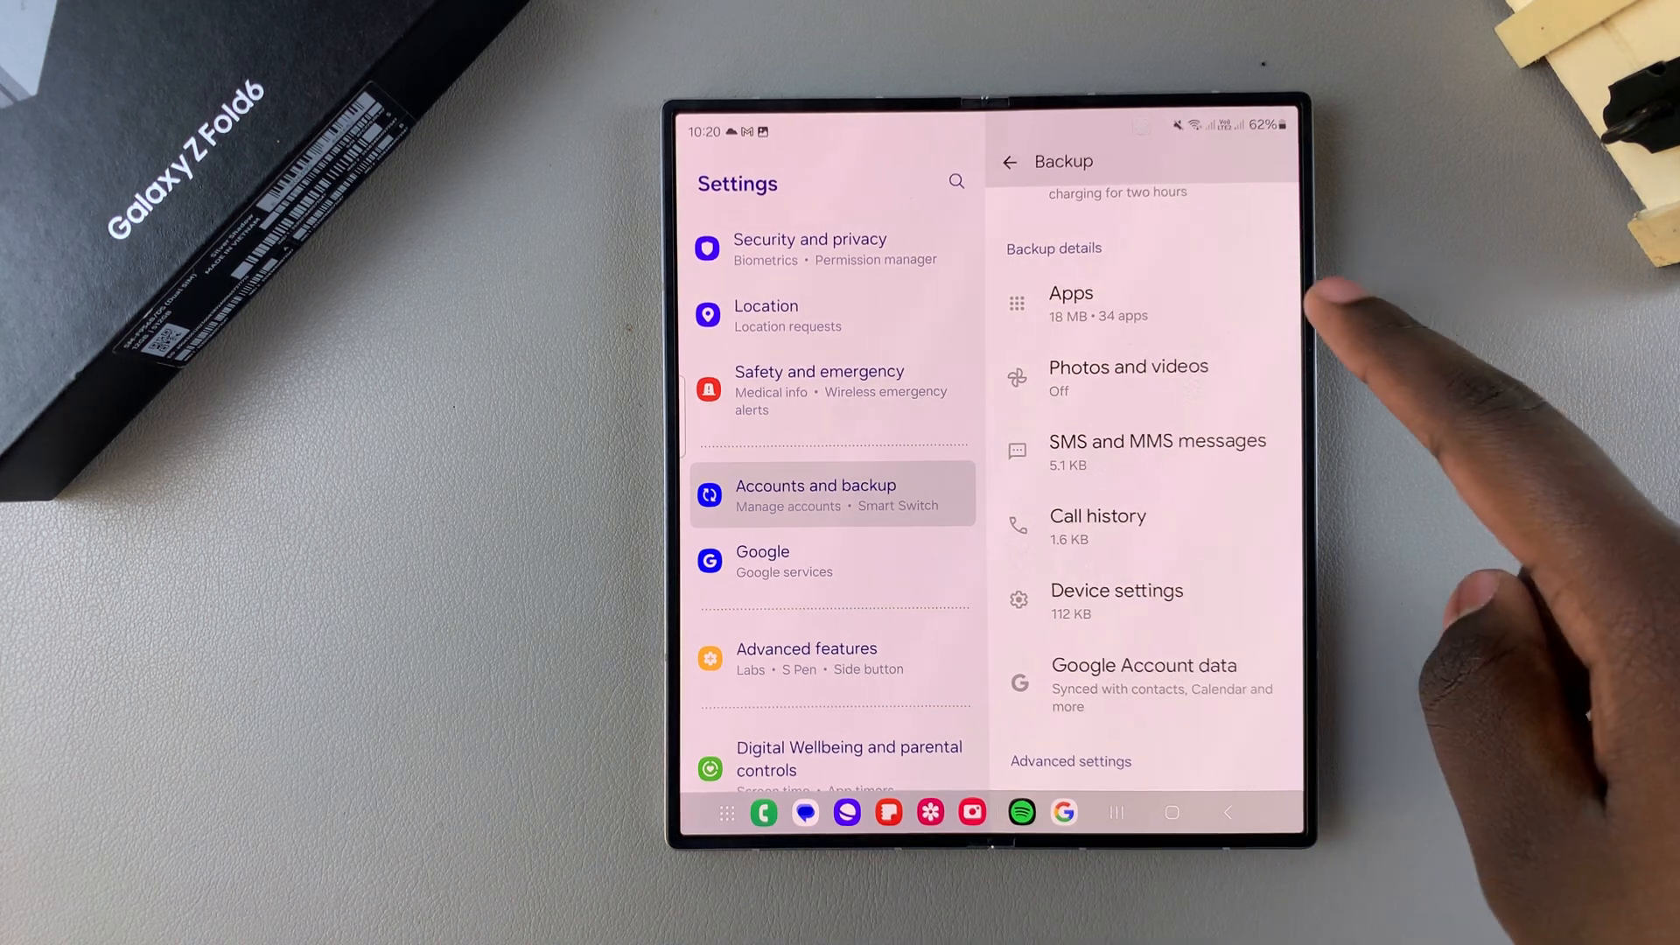
mouse_move(1339, 374)
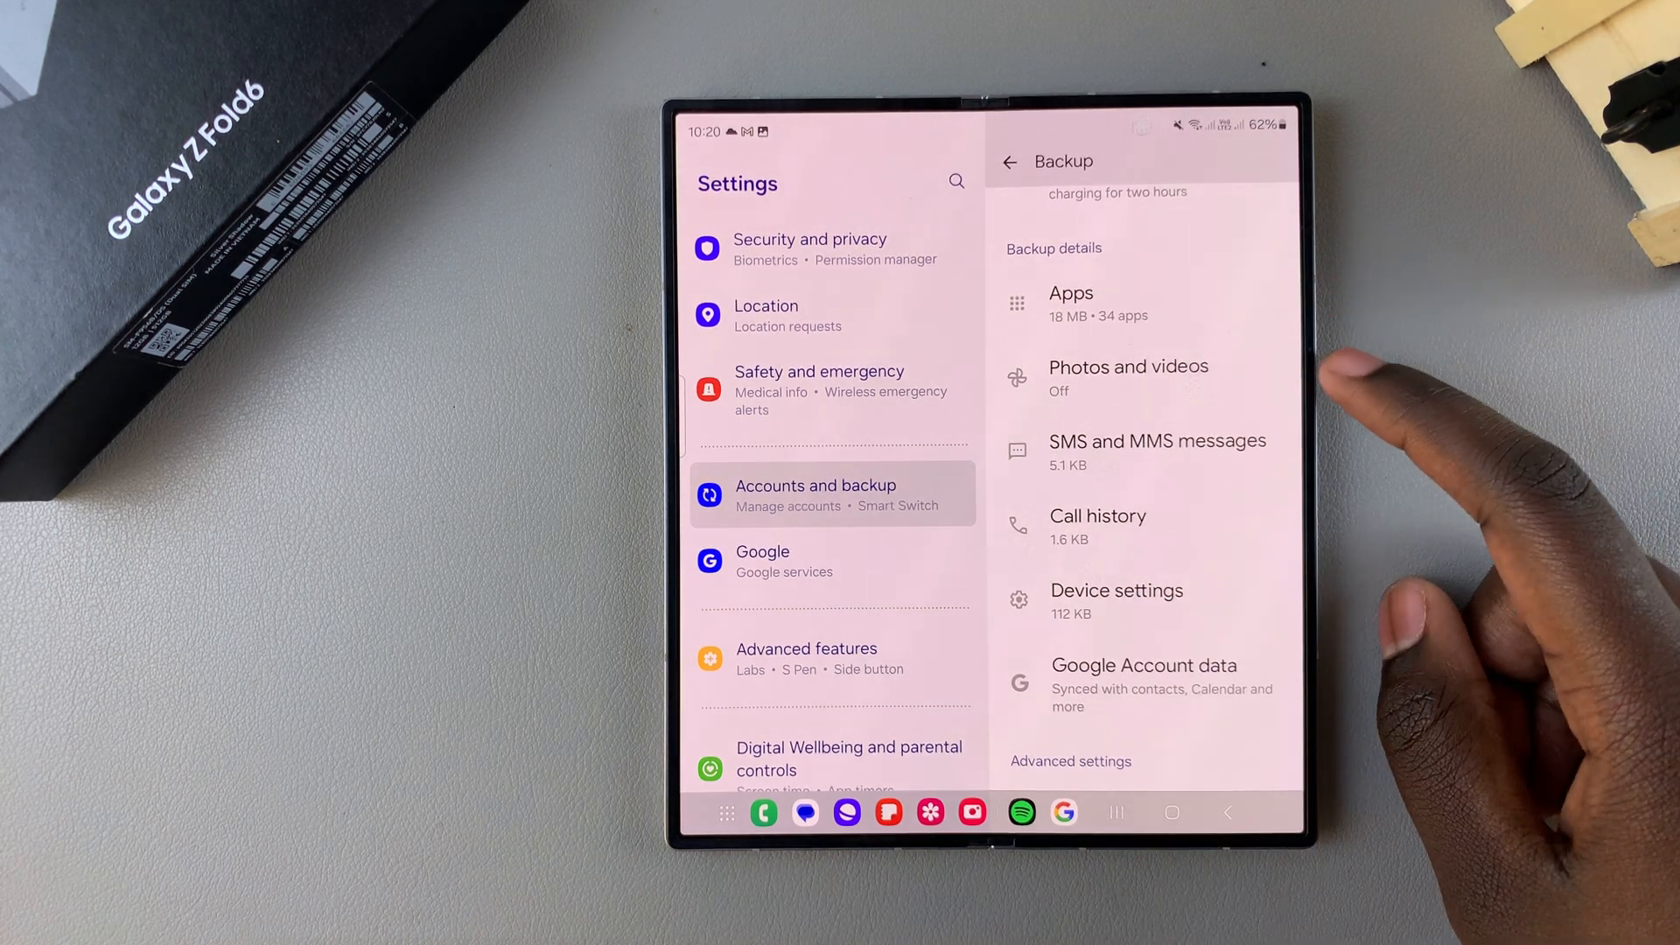
mouse_move(1393, 514)
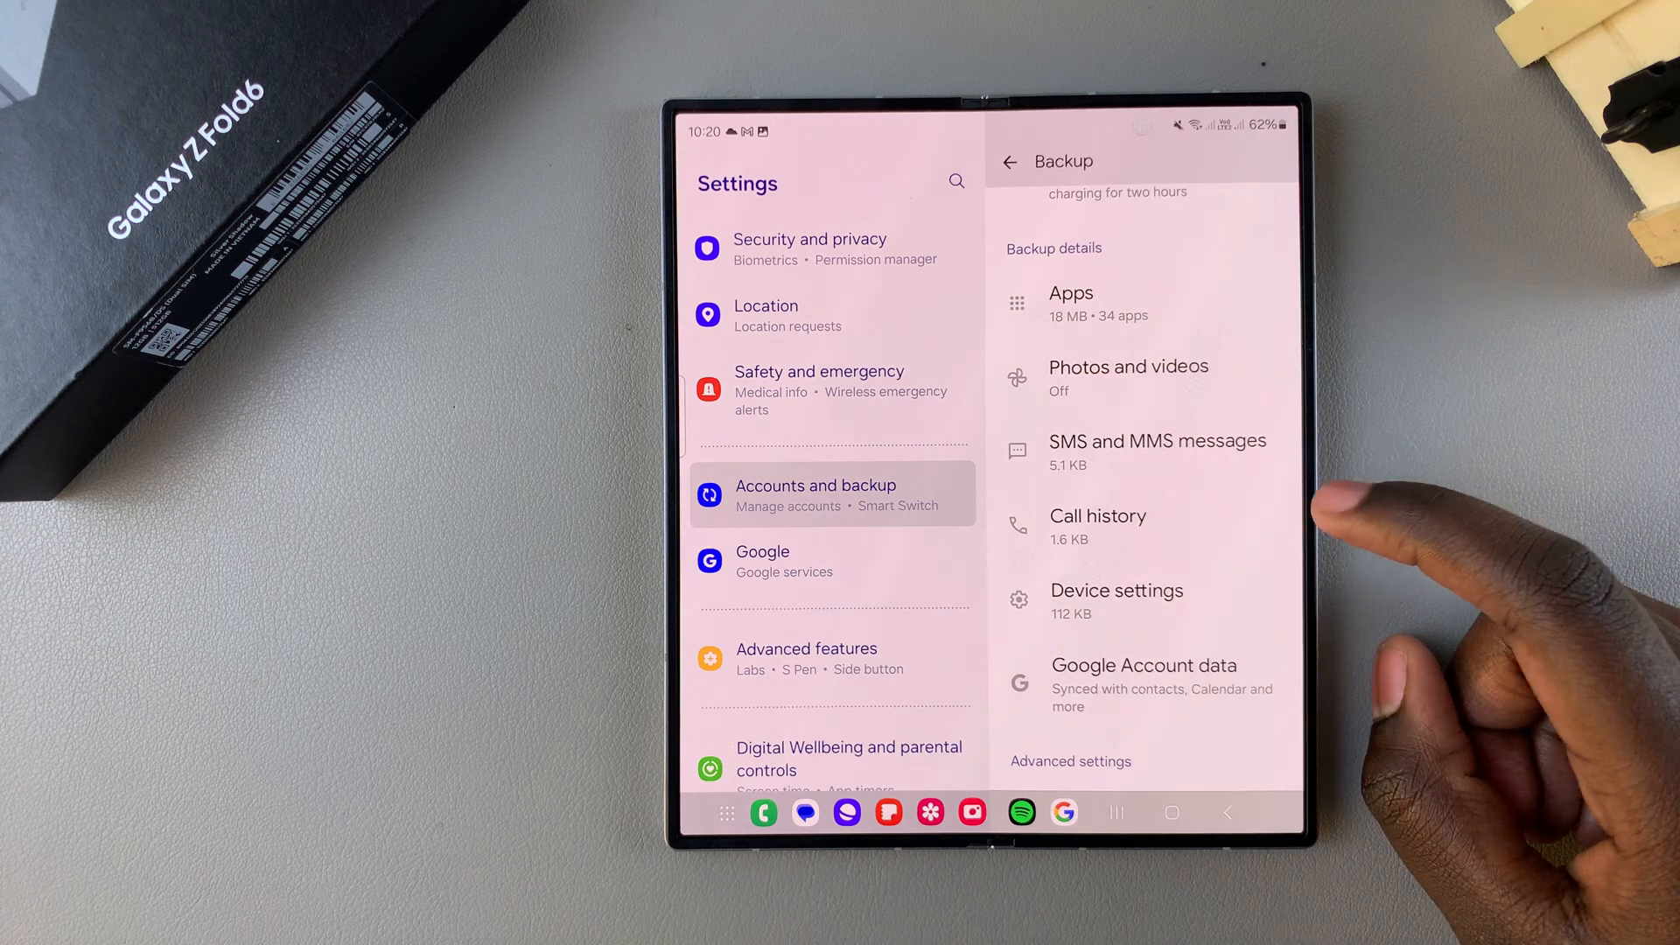
mouse_move(1318, 601)
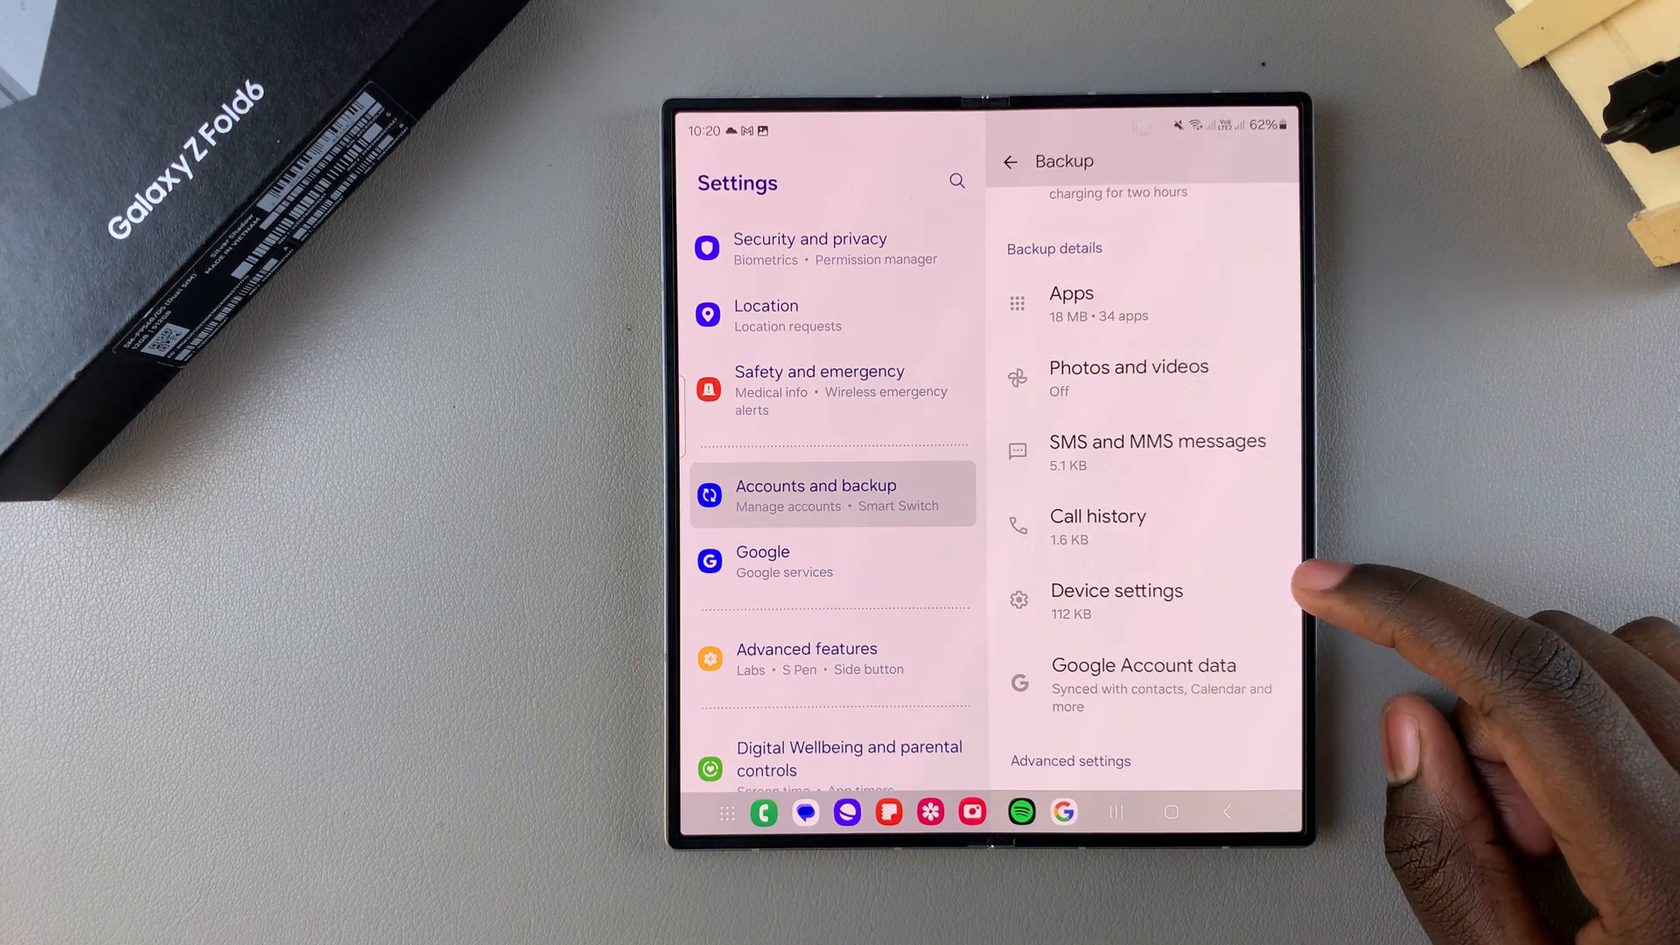
scroll(down, 3)
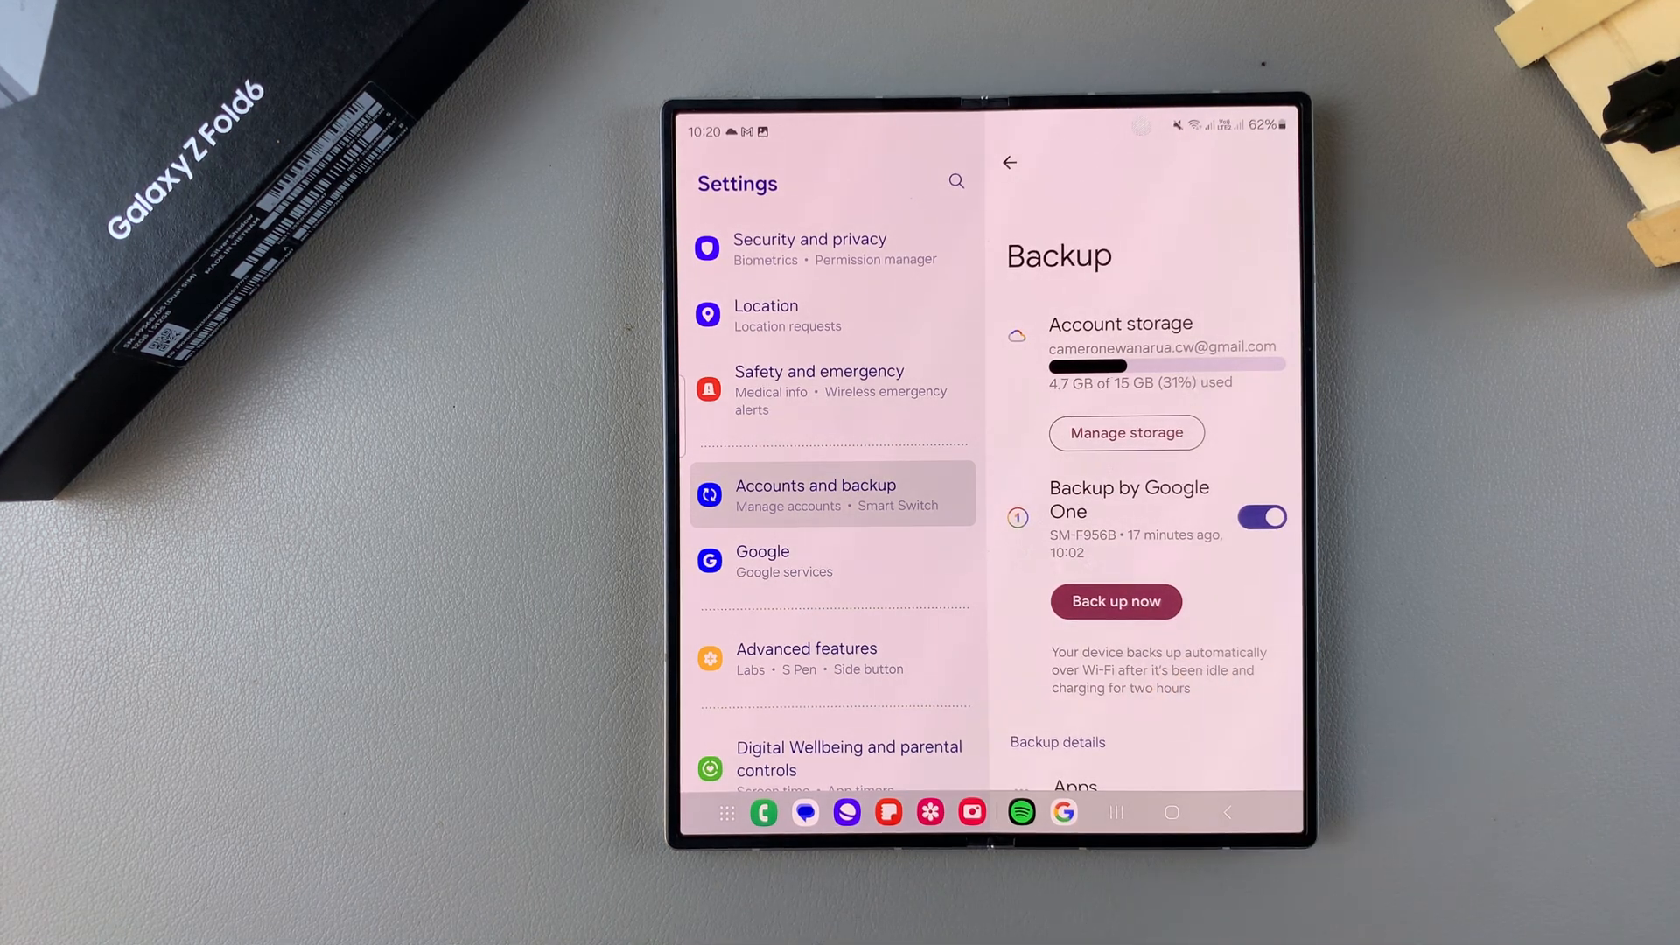
click(1170, 810)
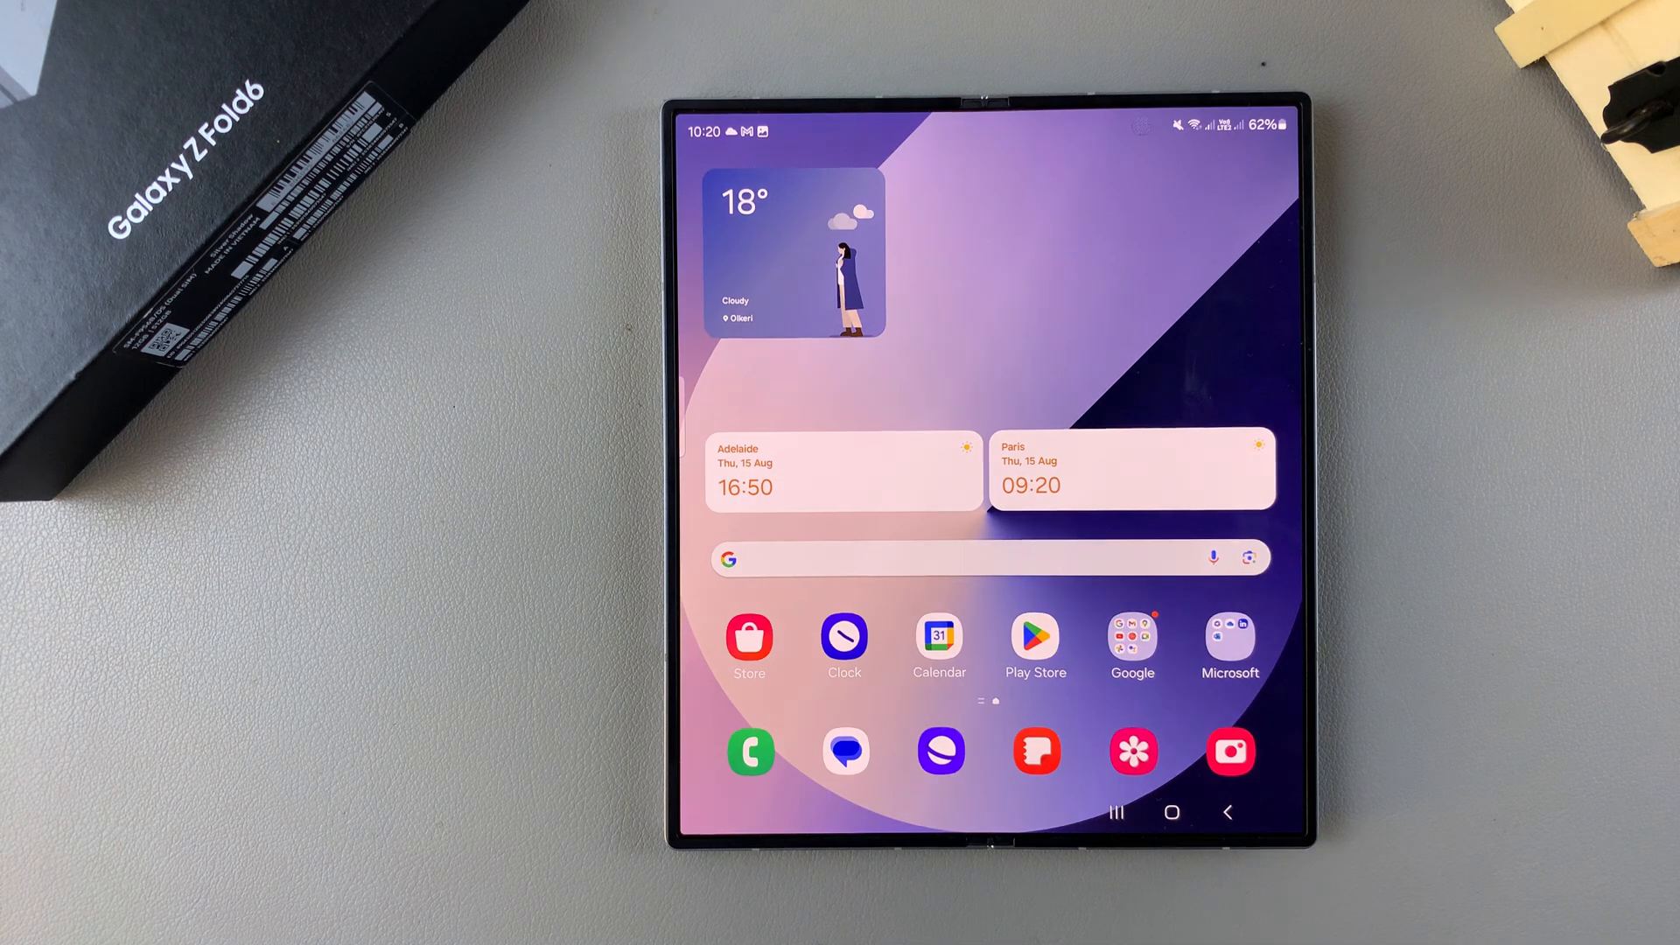